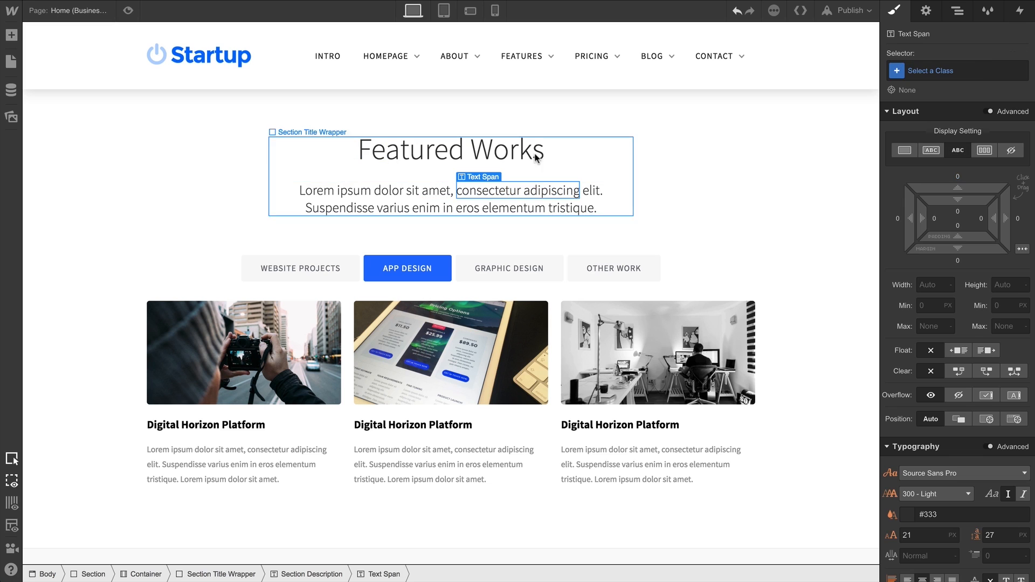
text(Crazy Cla)
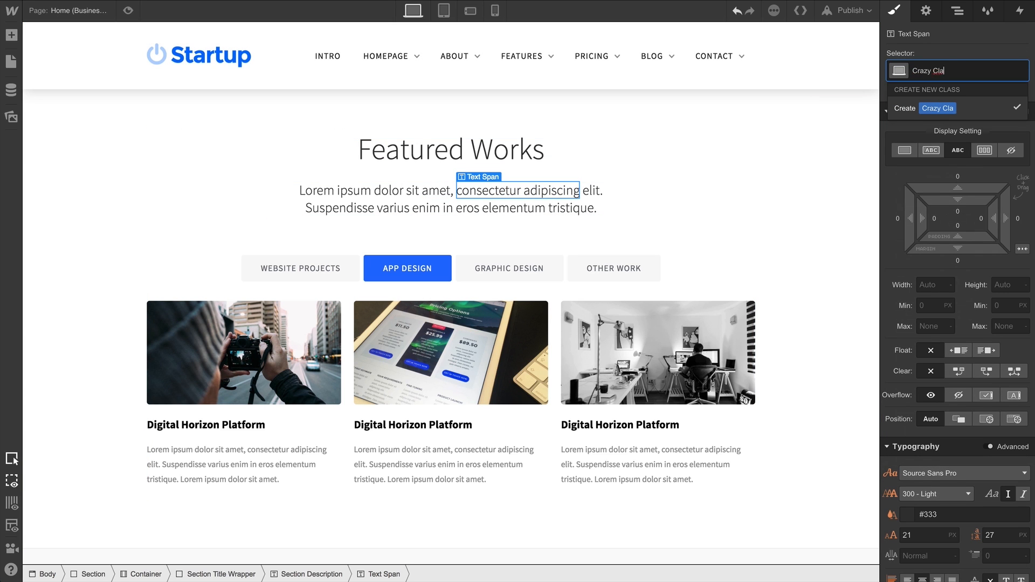